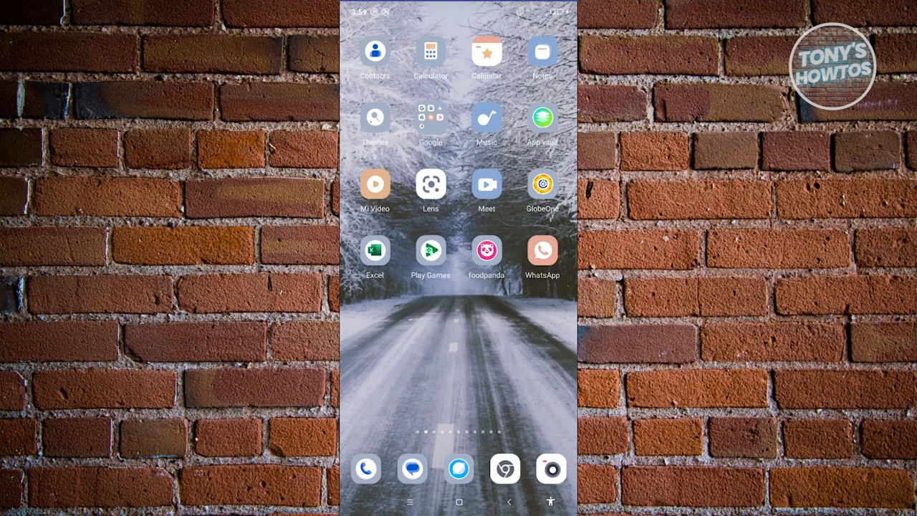
- Show the Google results listing countries where WhatsApp's Meta AI is available
click(542, 250)
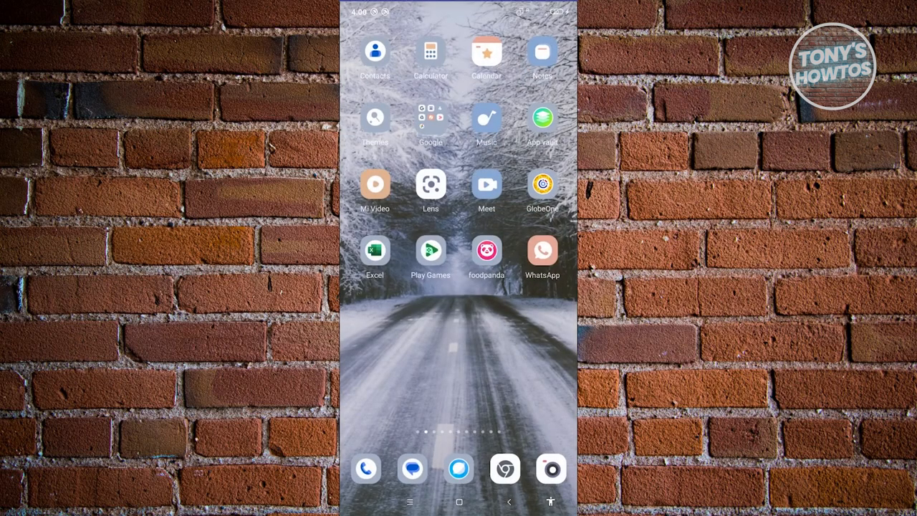
click(504, 469)
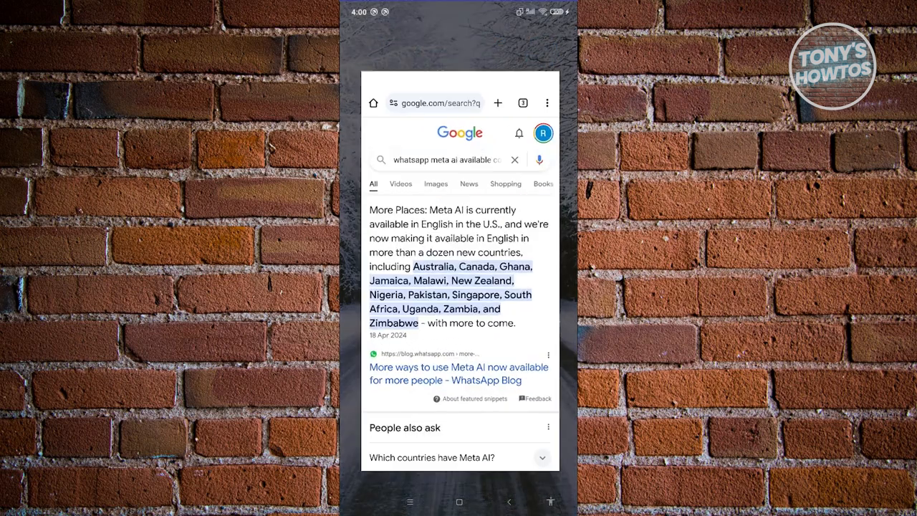
scroll(down, 3)
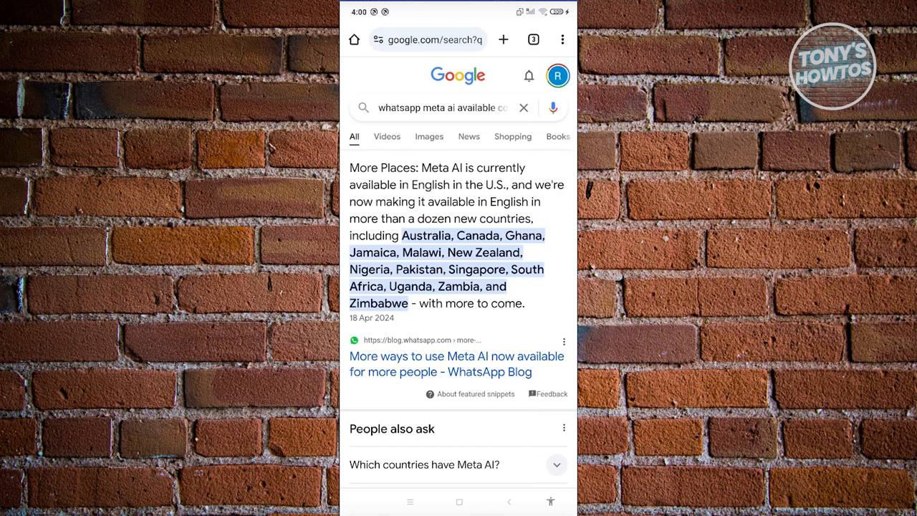
- Bring up the recent-apps switcher showing Chrome, WhatsApp, Play Store and Gmail
click(459, 502)
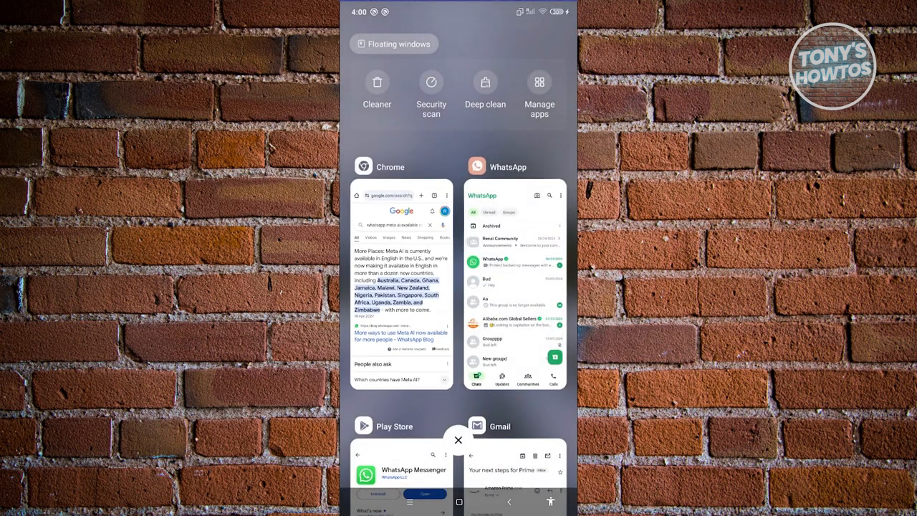